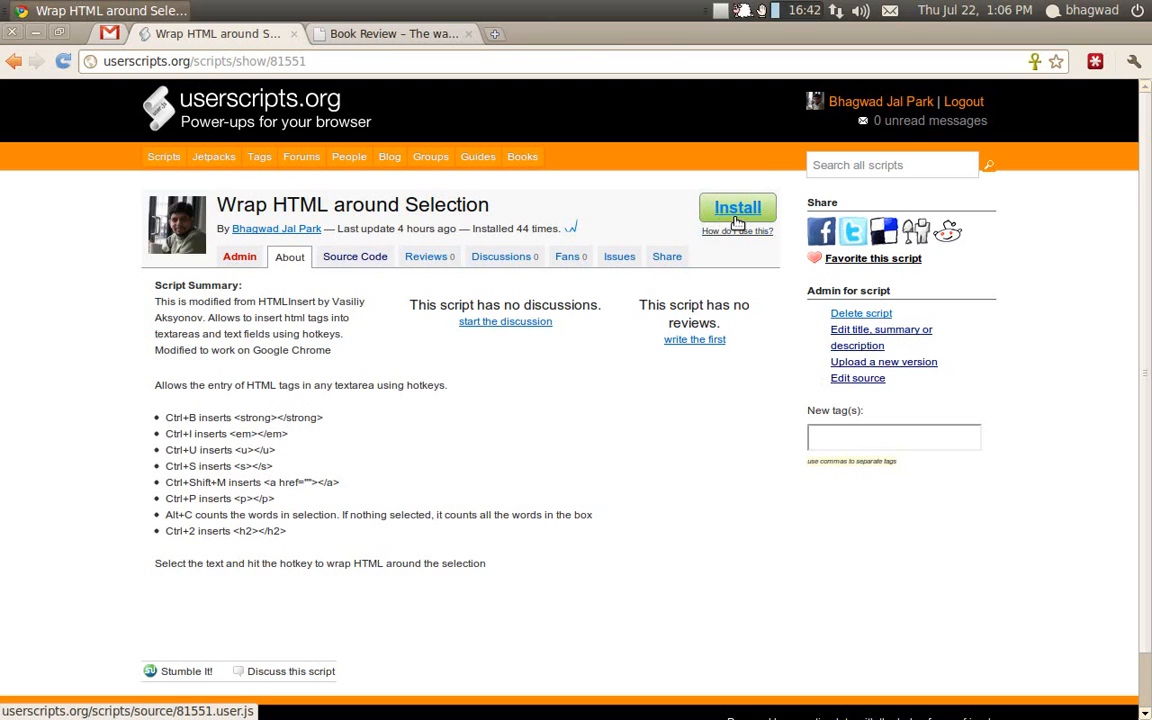
- Install the Wrap HTML around Selection script and switch to the Book Review comment form
click(736, 206)
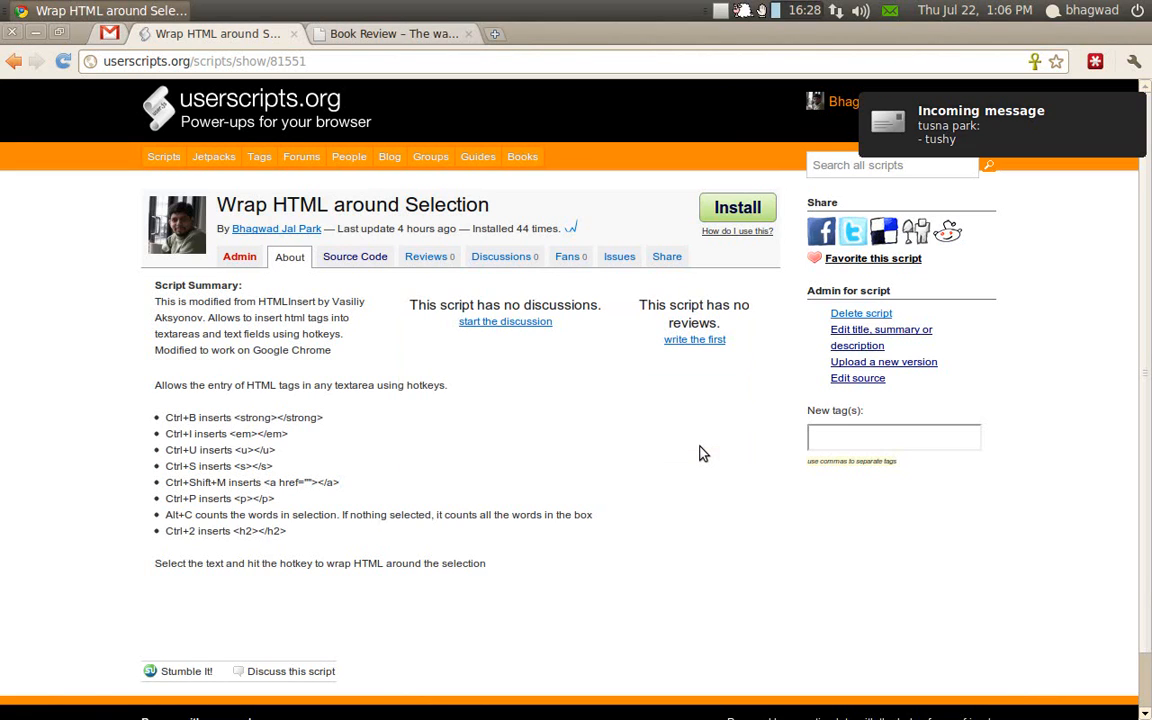
click(392, 32)
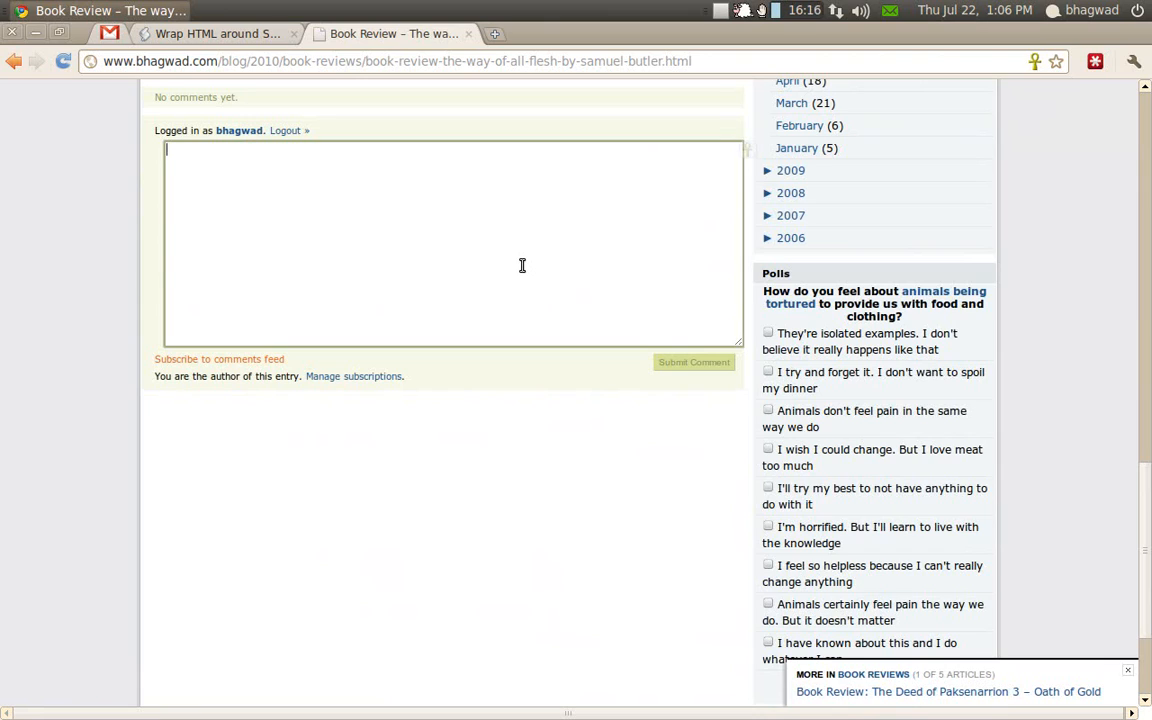
- Write 'I totally agree' with 'totally' in em tags, add 'Here is my website.' and select 'website'
text(I totall)
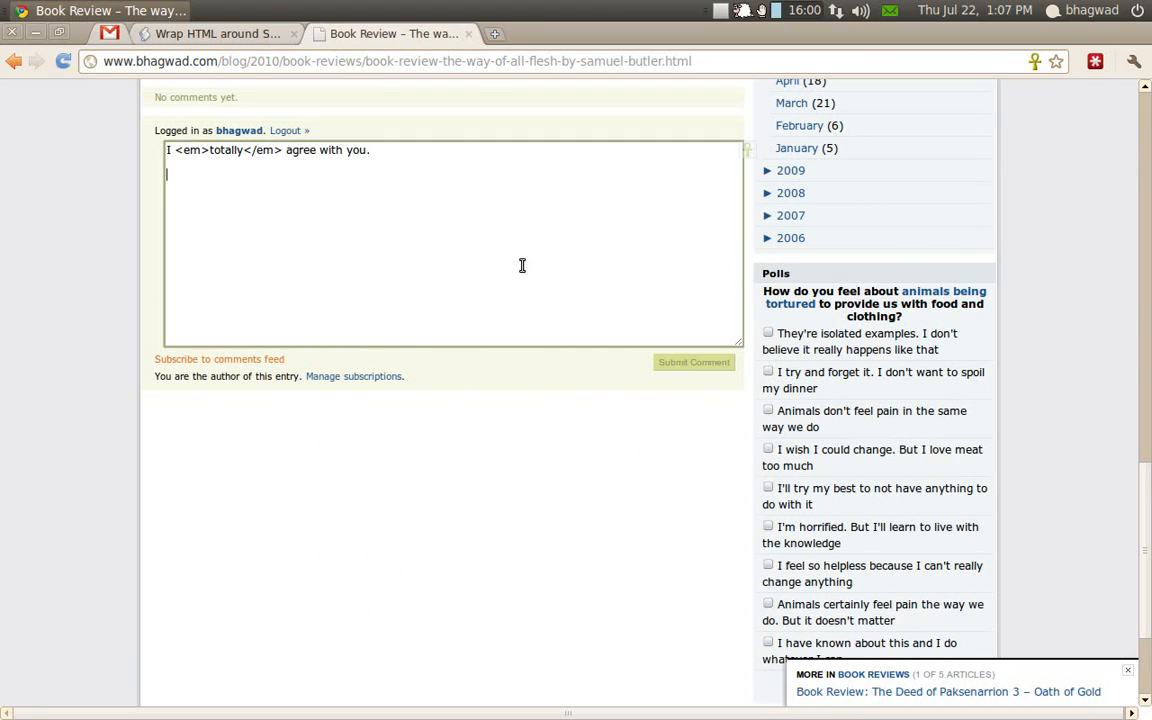
text(Here)
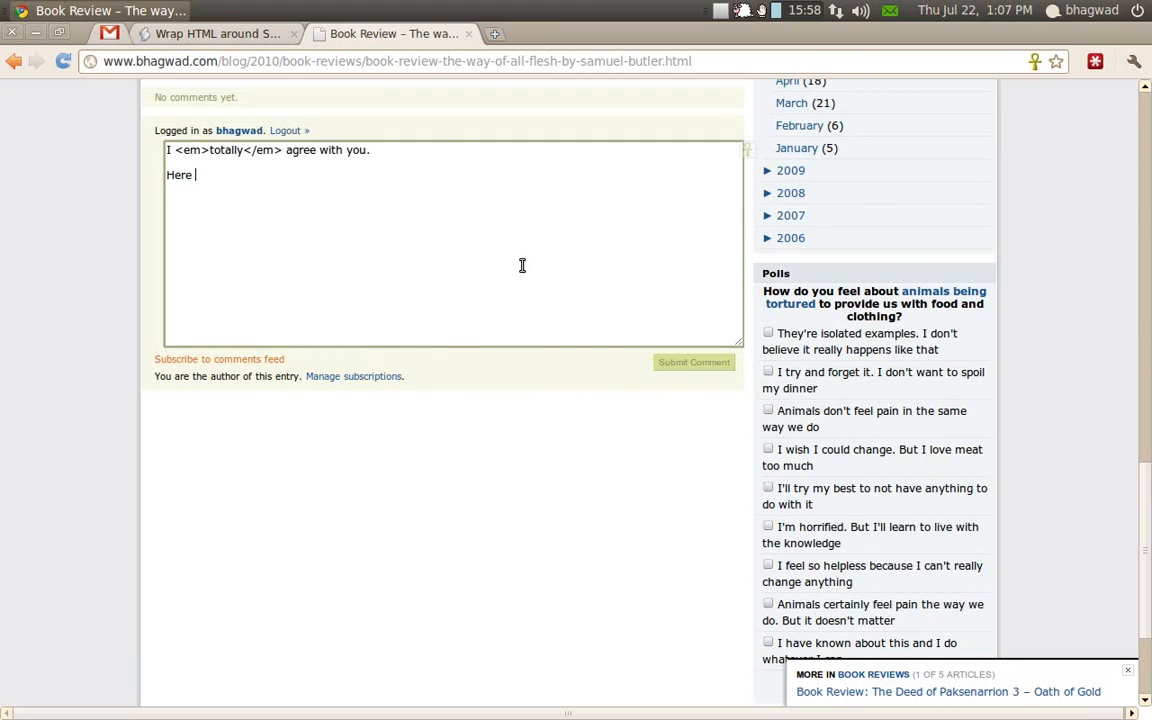
text(is my websi)
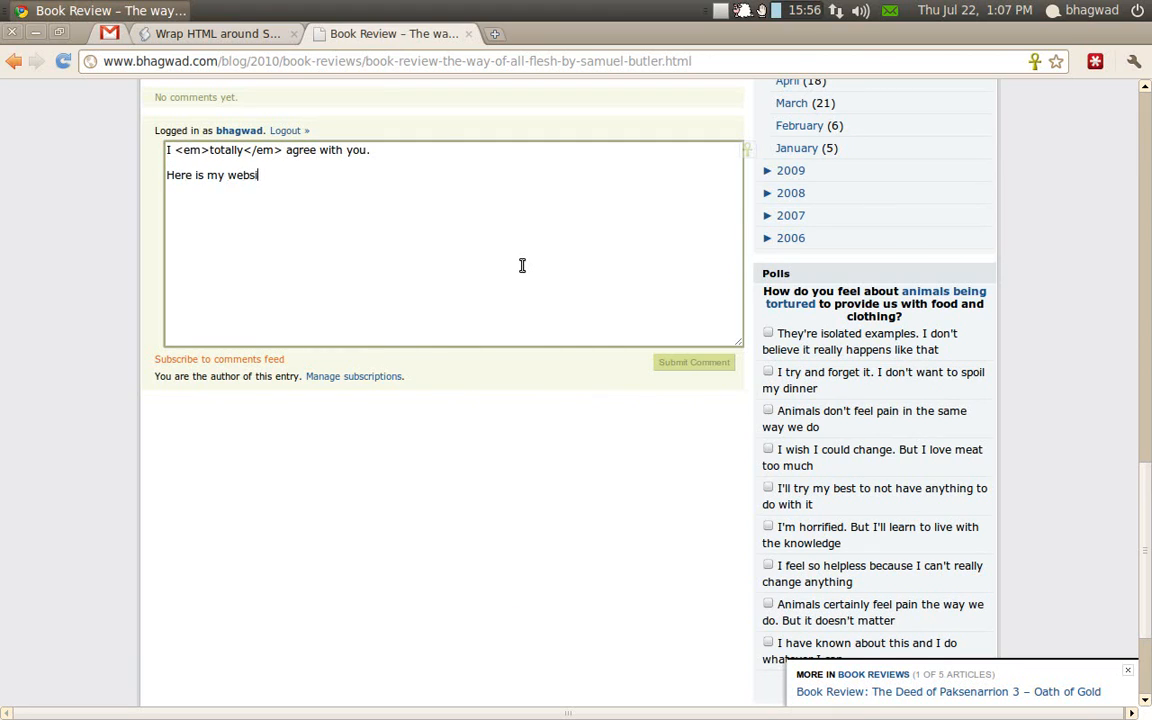
text(ite.)
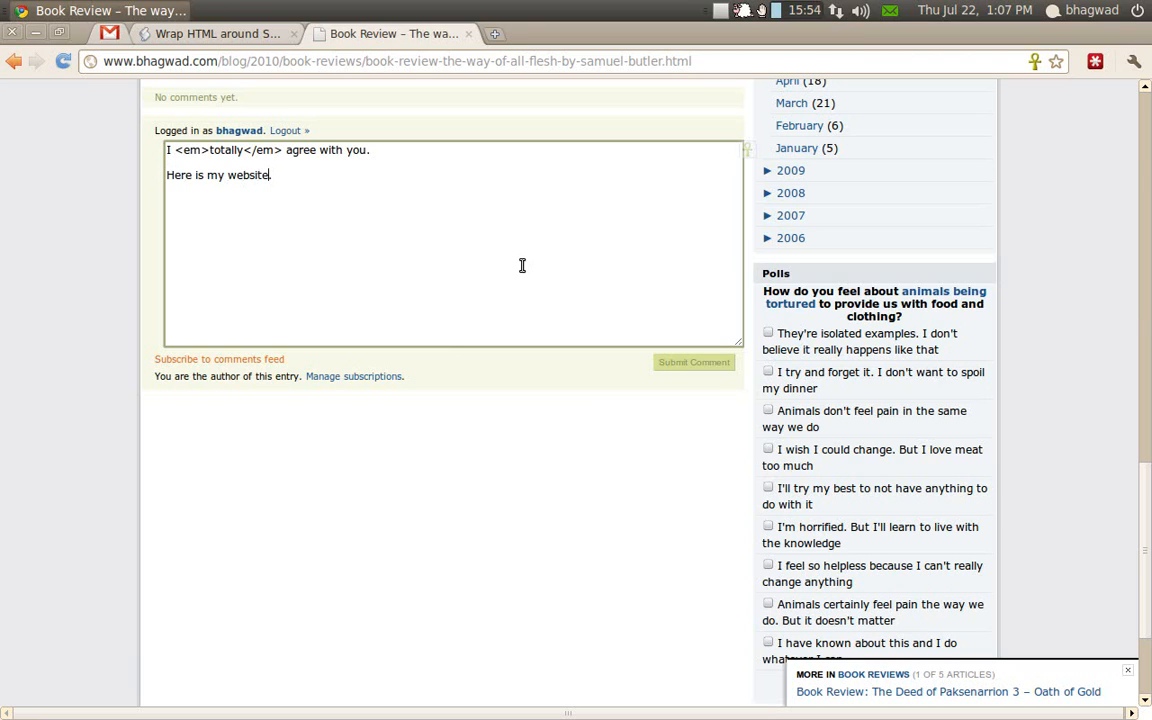
double_click(248, 176)
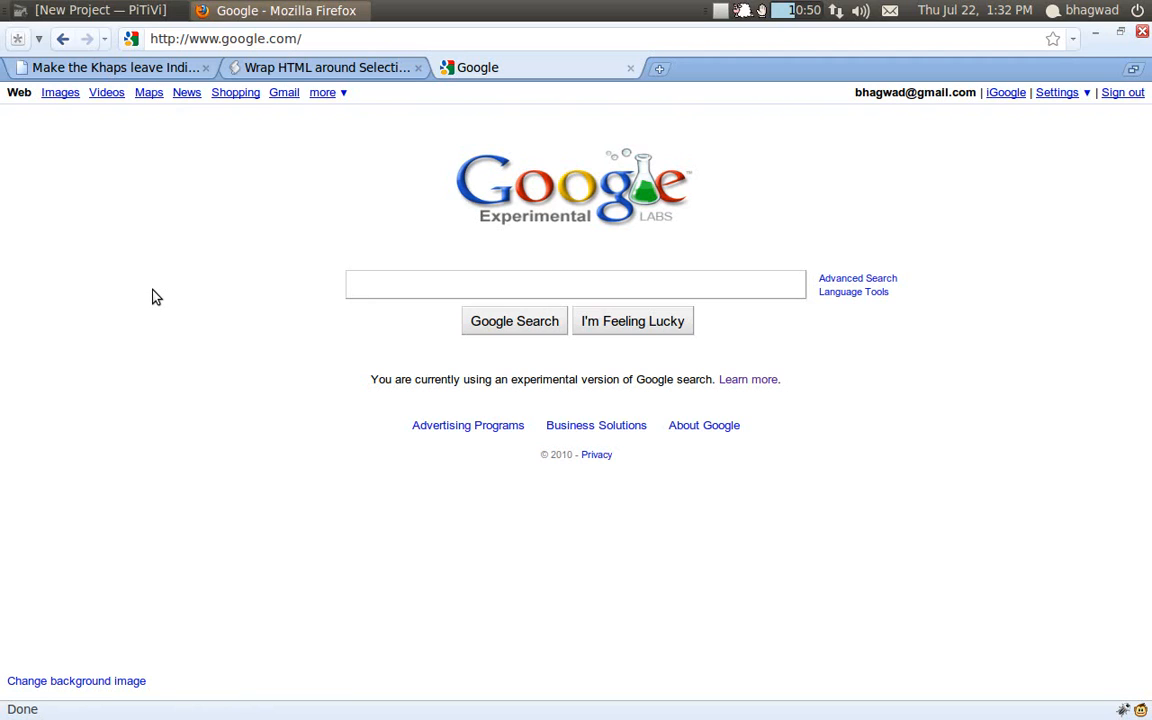
- Search Google for 'greasemonkey firefox' and open the Greasemonkey Add-ons for Firefox result
click(576, 284)
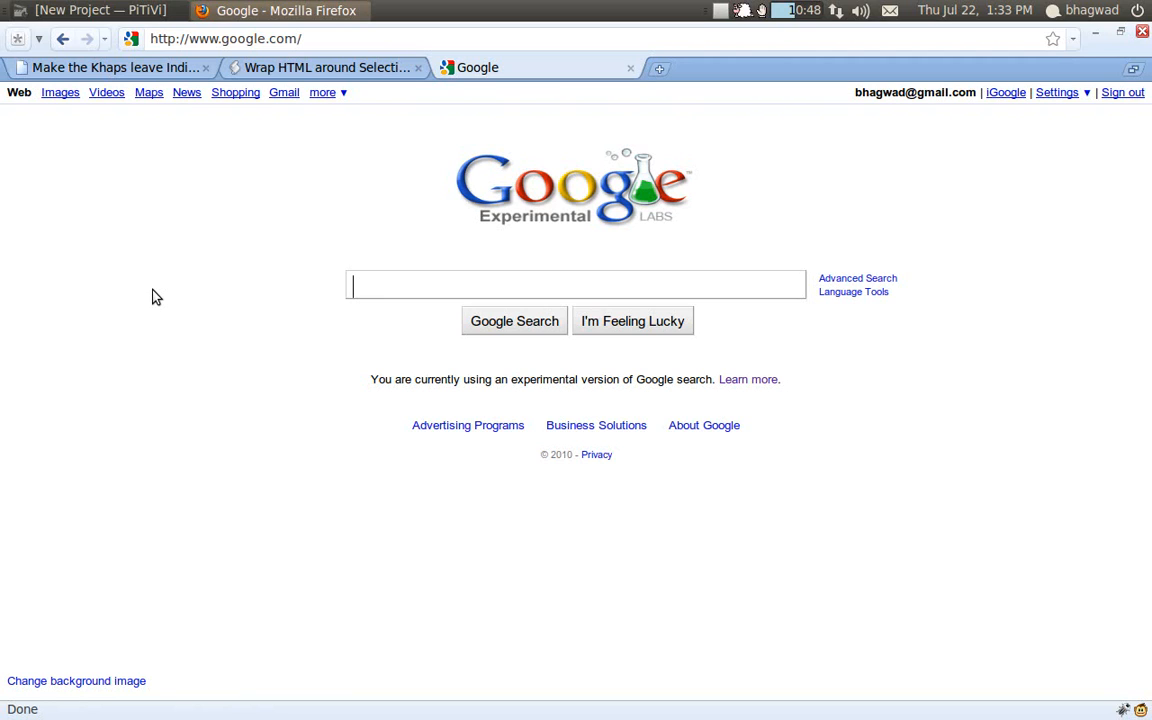
text(greasemonkey firefox)
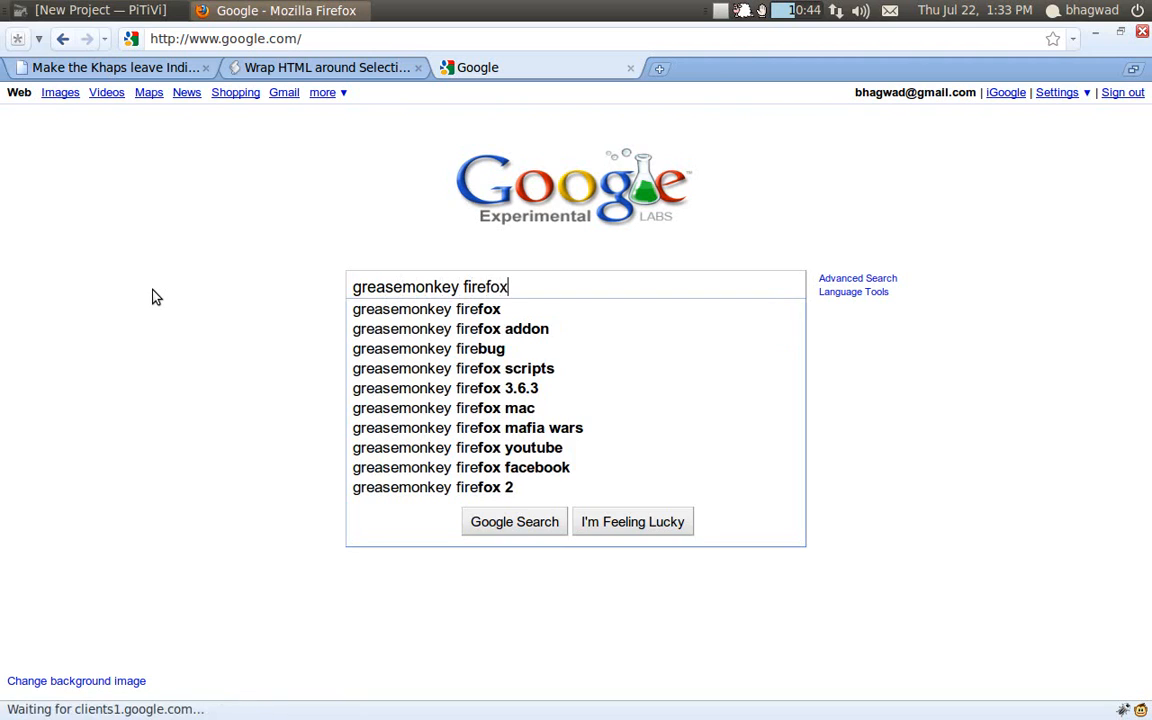
key(Return)
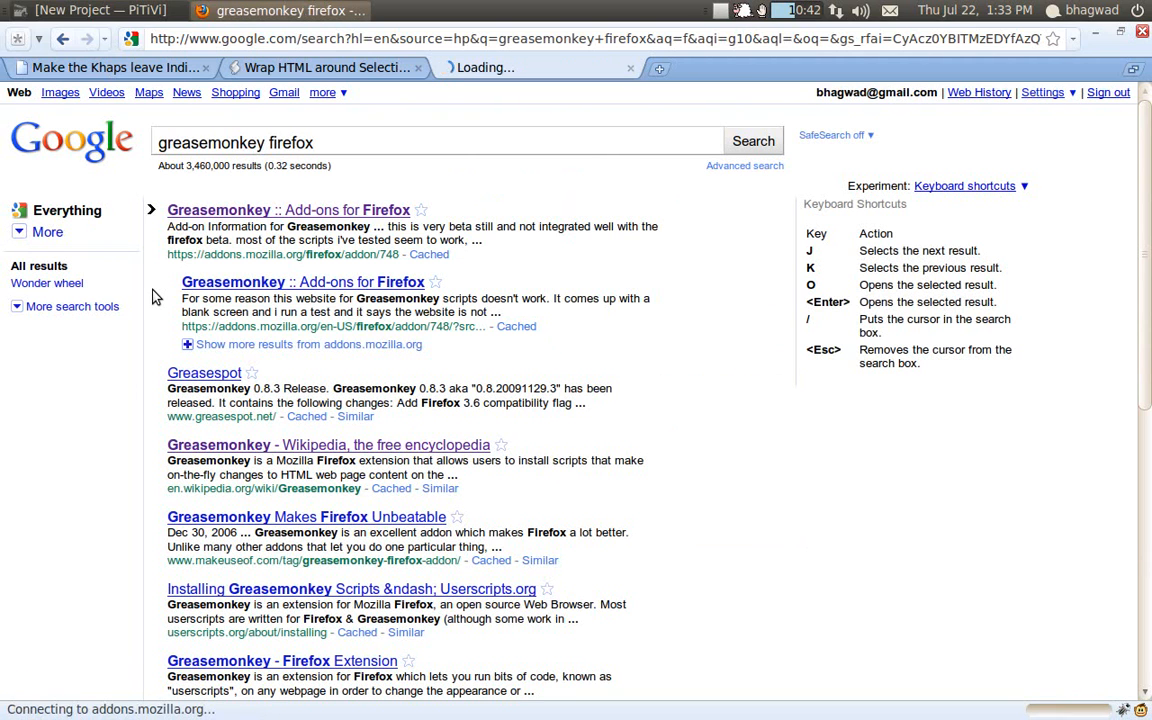
click(288, 210)
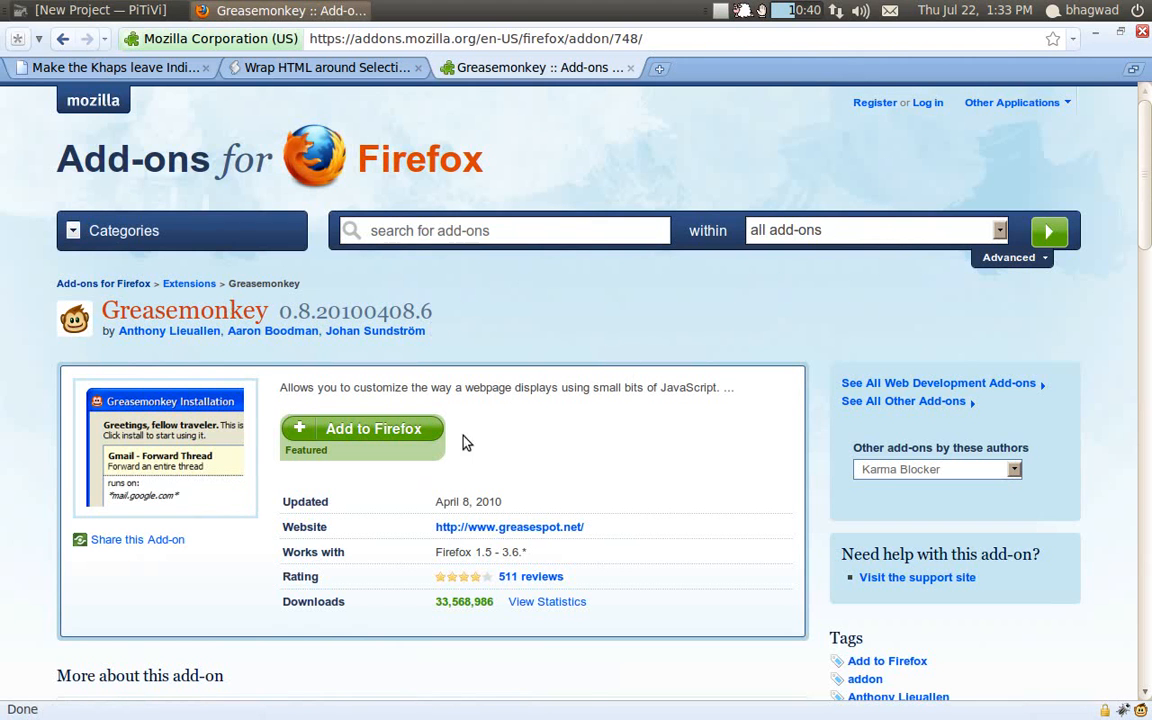
- Add Greasemonkey to Firefox, confirm Install Now, and return to the userscripts.org script tab
click(362, 428)
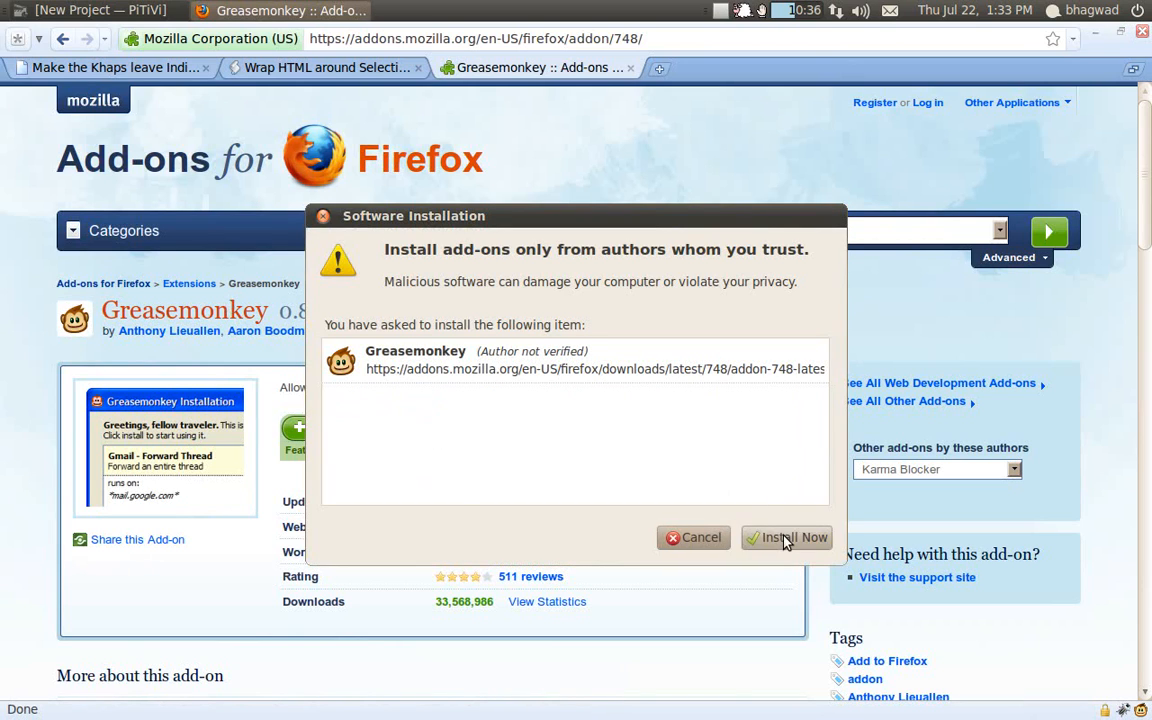
click(784, 536)
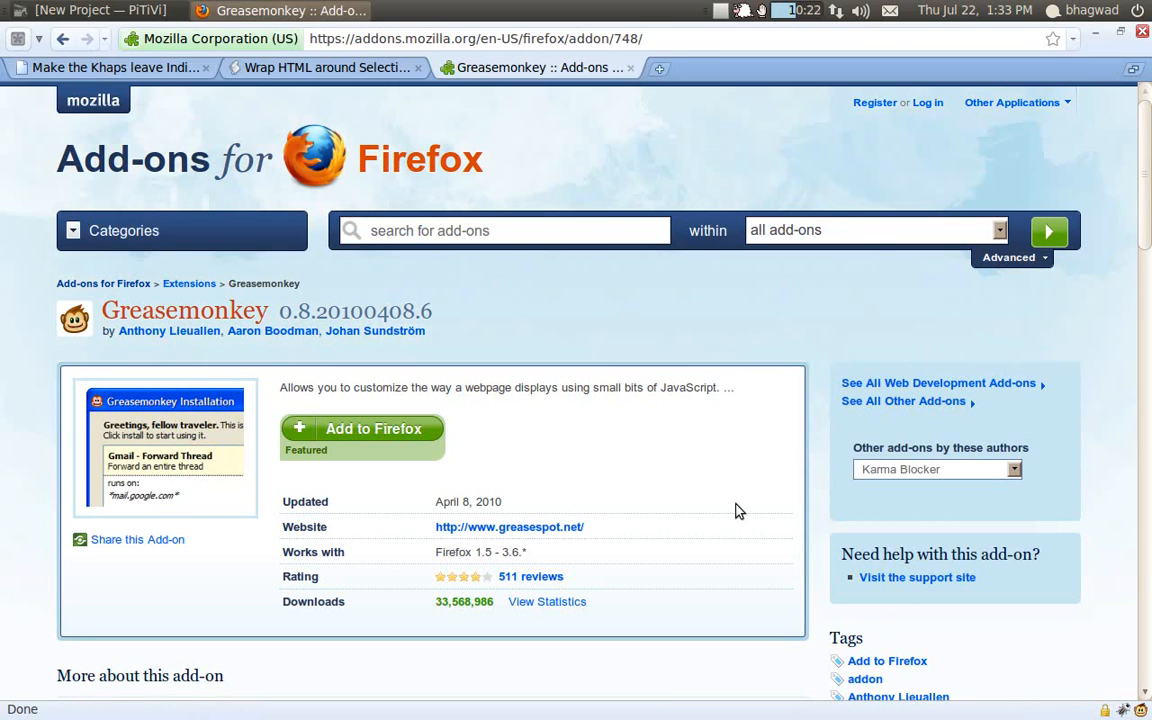
click(324, 68)
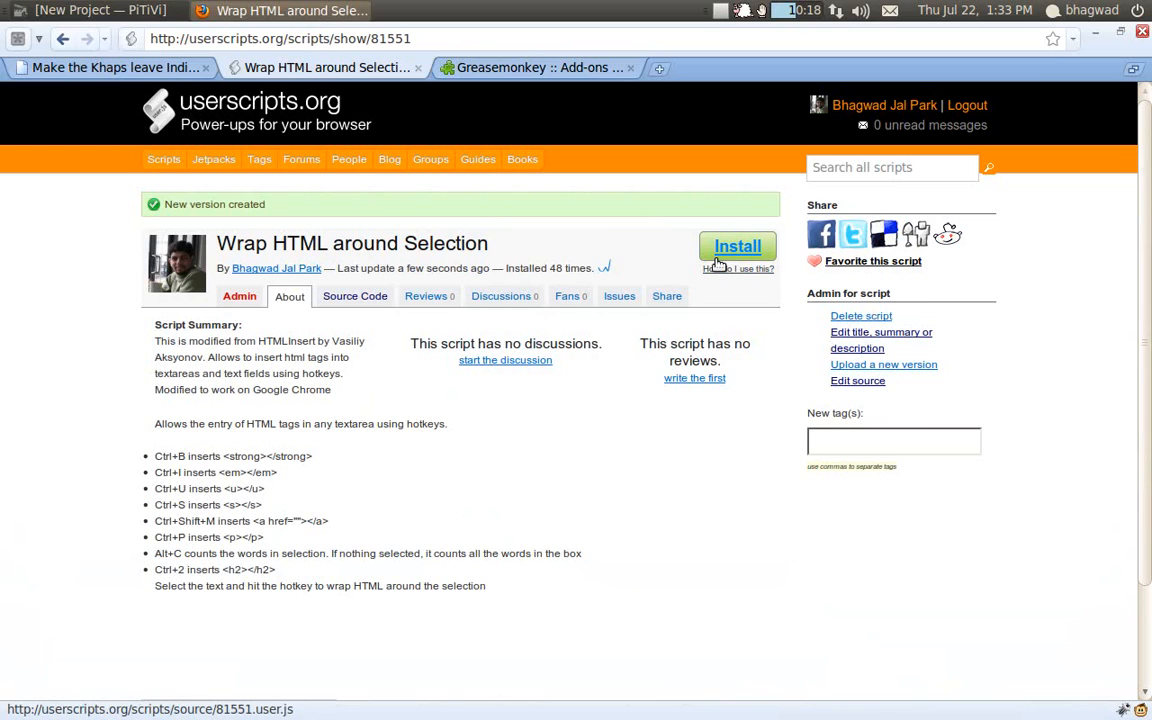
- Install the Wrap HTML around Selection script and confirm it in the Greasemonkey dialog
click(736, 246)
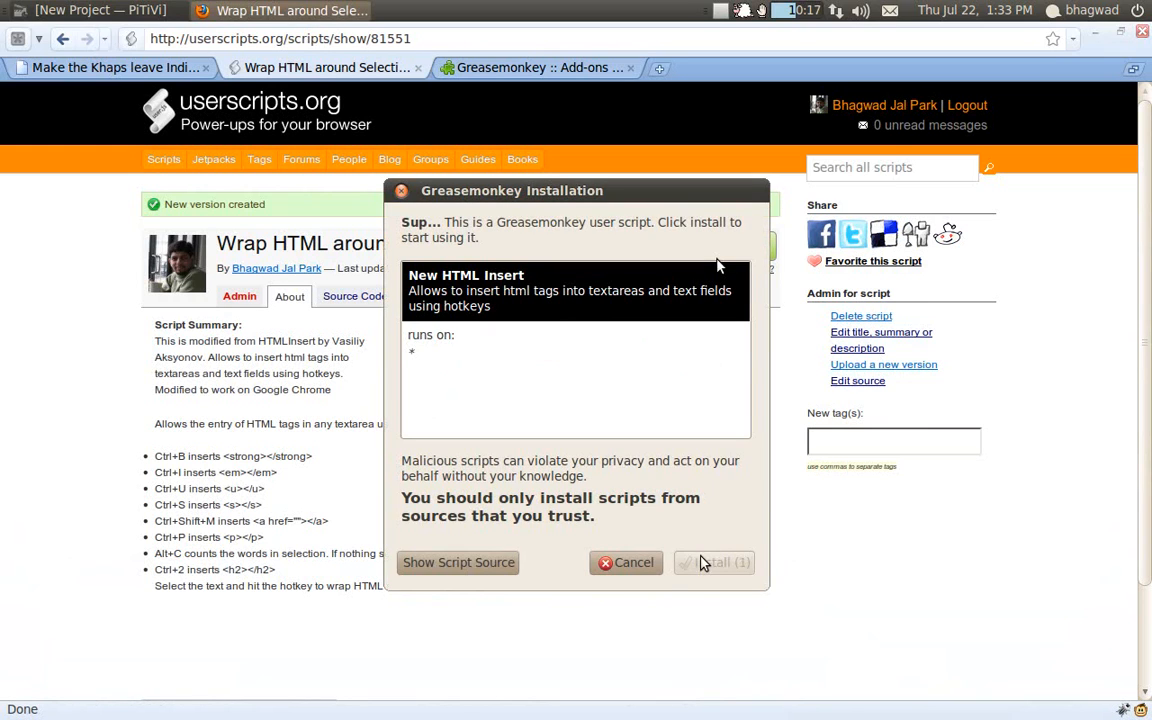
click(714, 562)
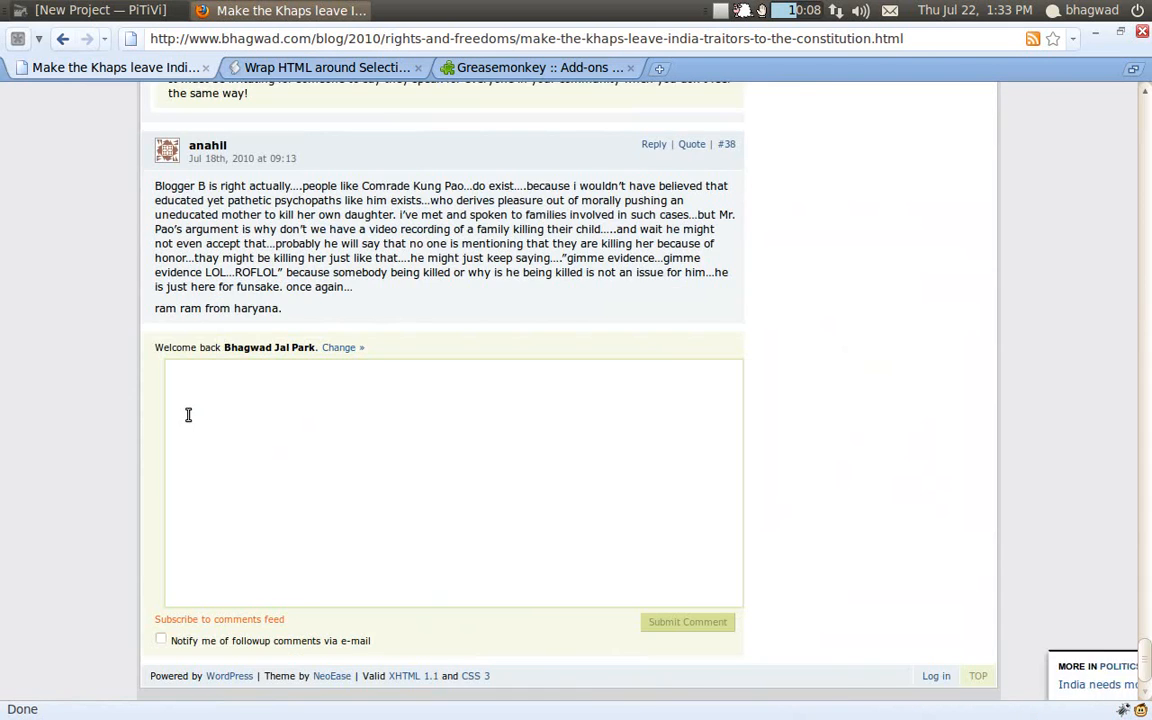
- Write 'Hi. How are you?' with 'you' in em tags and make 'website' a link with href 'yahoo!'
text(Hi. How)
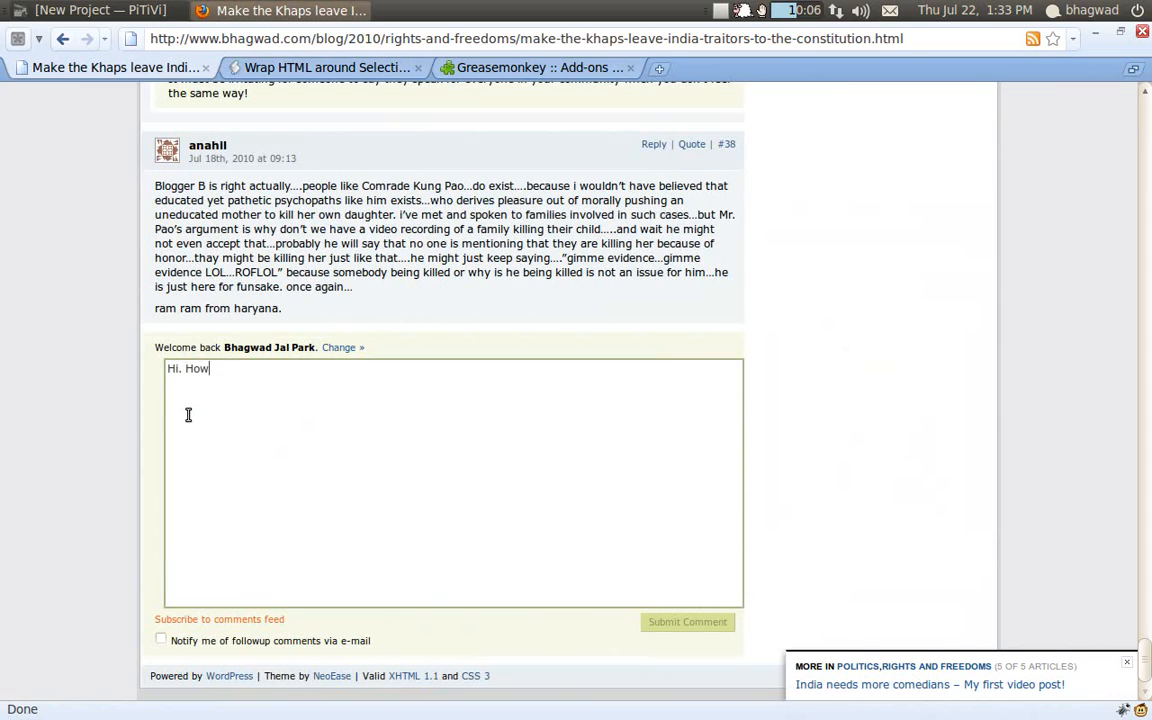
text(are you?)
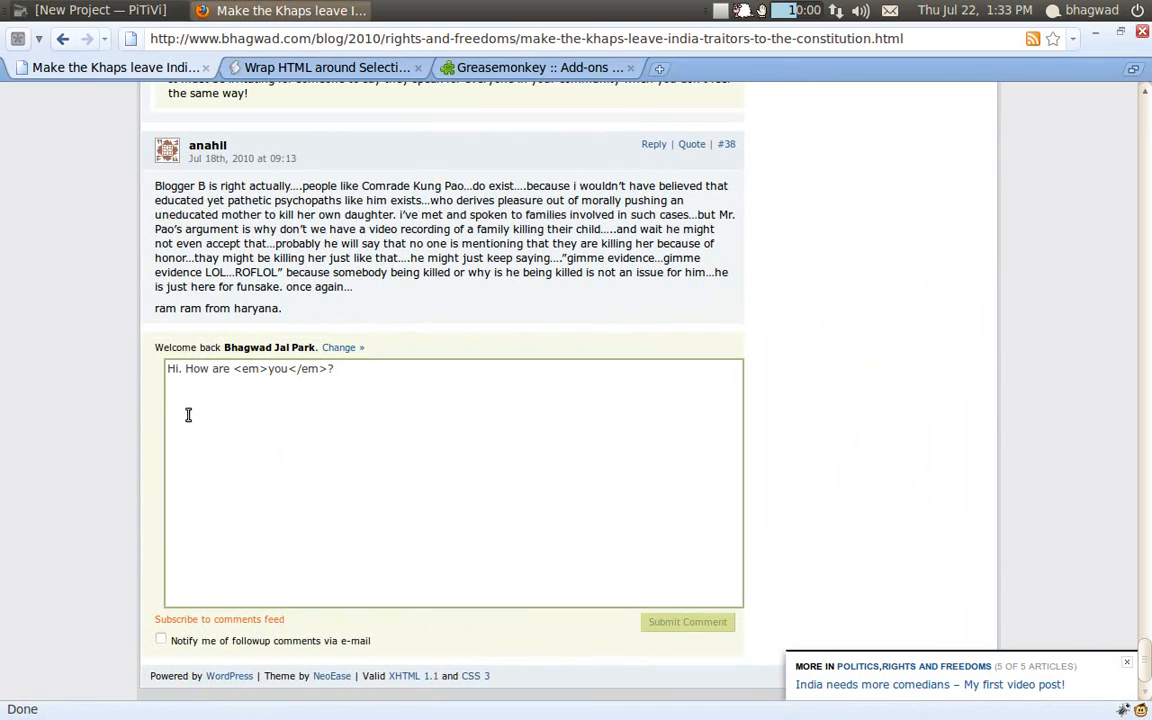
text(This is my we)
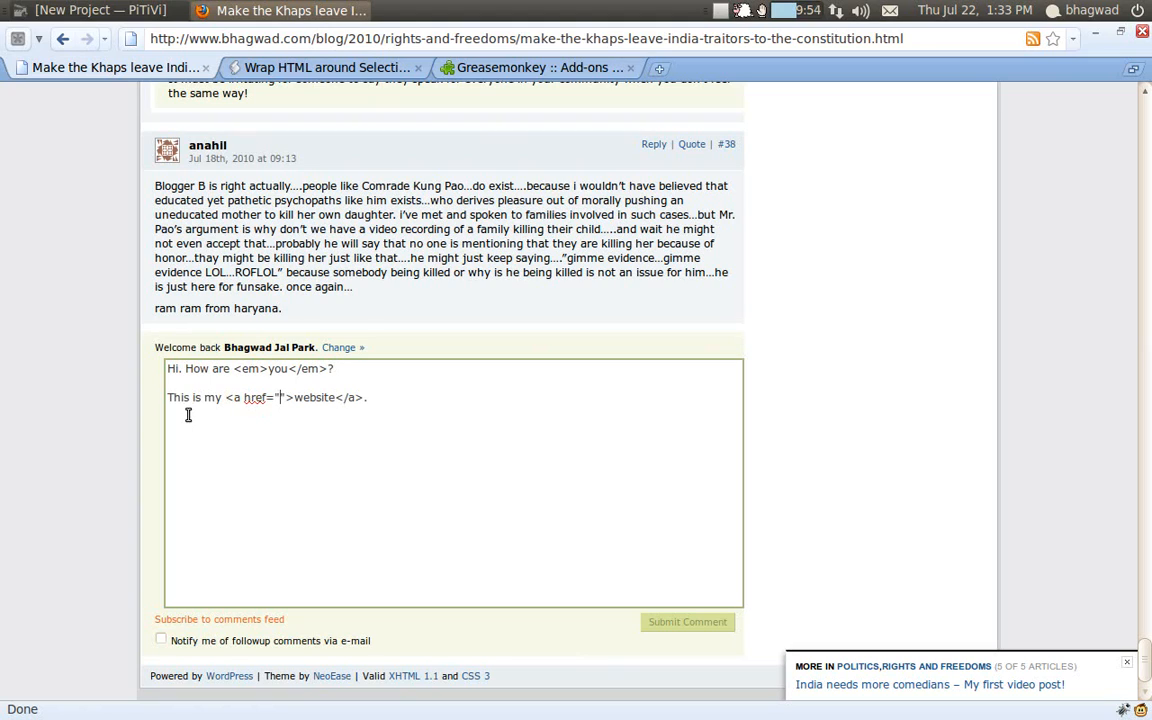
text(yahoo!)
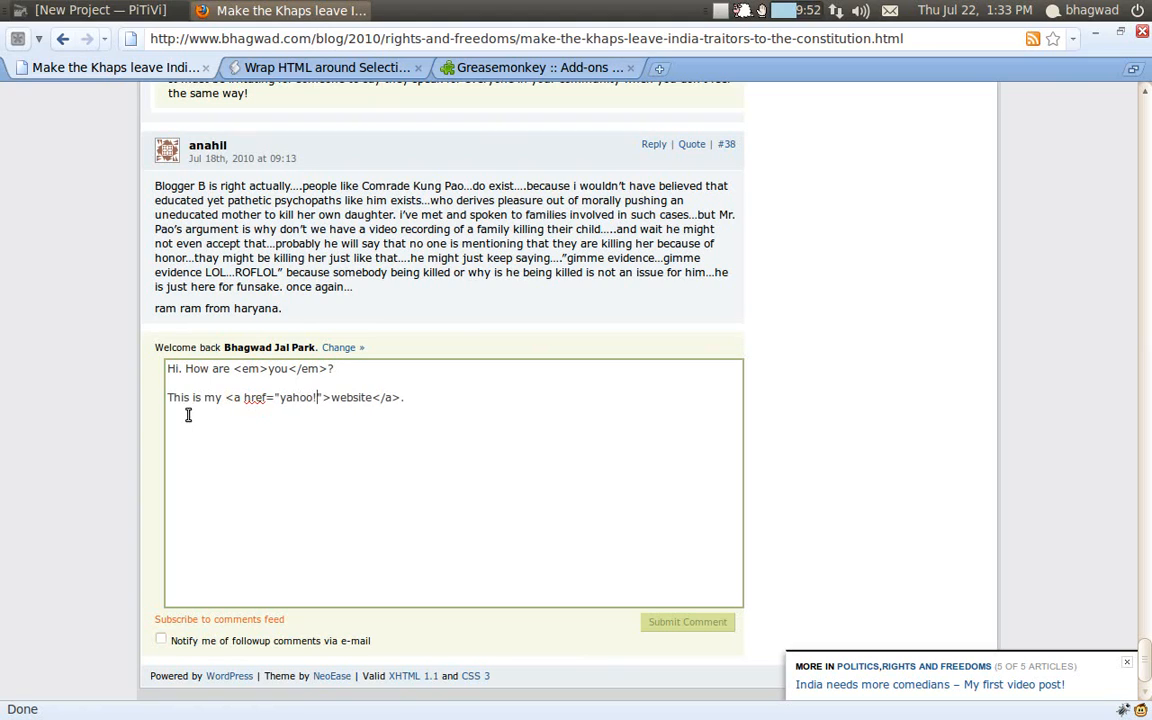